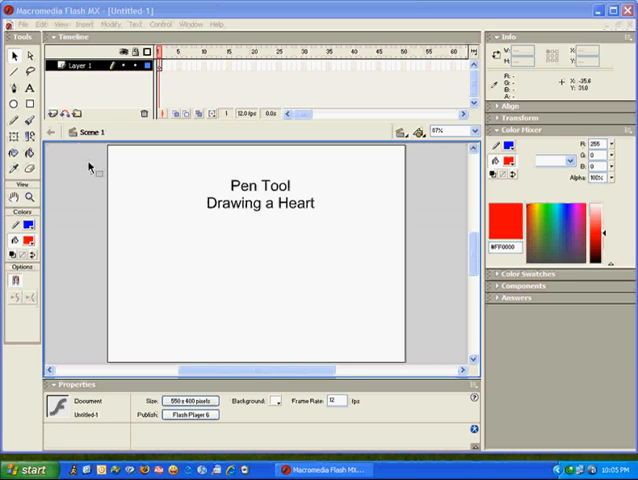
# Step: Select the Pen tool and turn on the stage grid via View > Grid > Show Grid
pyautogui.click(12, 92)
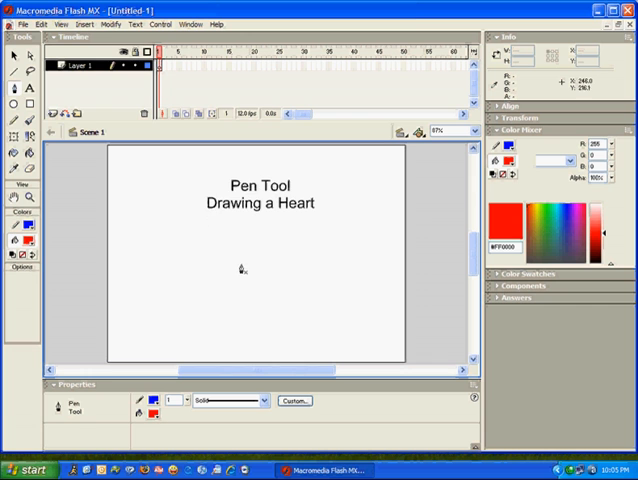
pyautogui.click(58, 24)
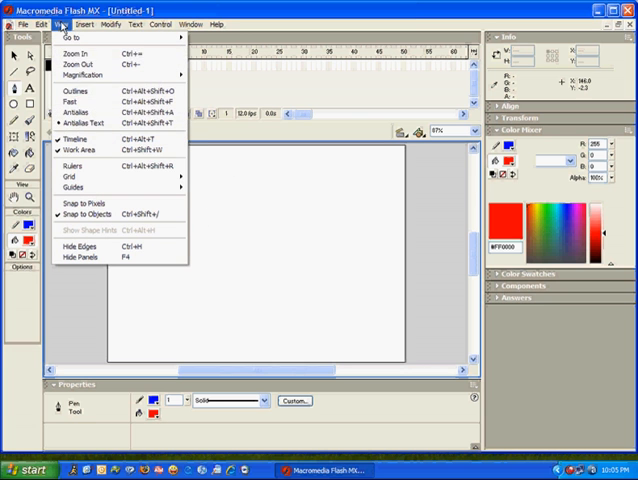
pyautogui.moveTo(70, 176)
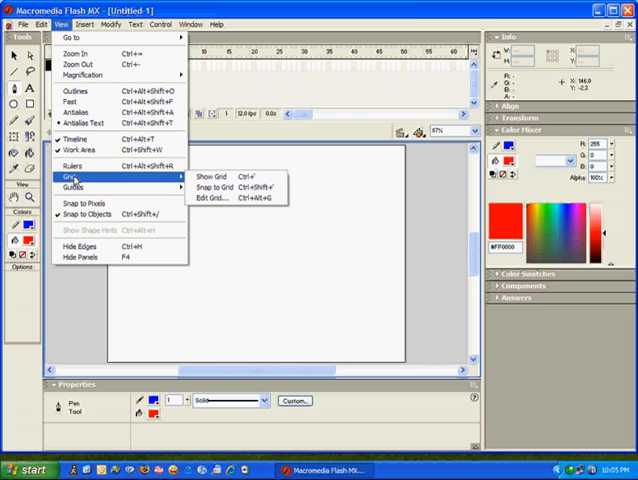
pyautogui.click(212, 174)
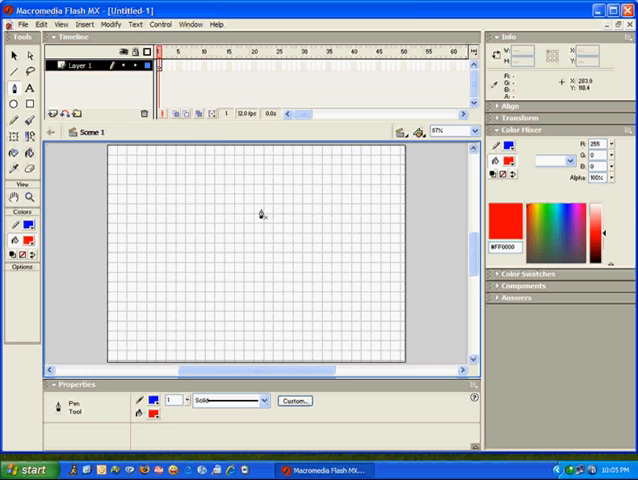
pyautogui.moveTo(258, 236)
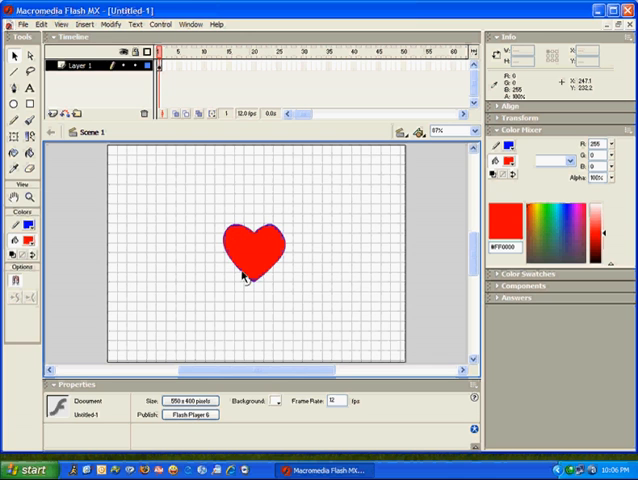
pyautogui.moveTo(280, 272)
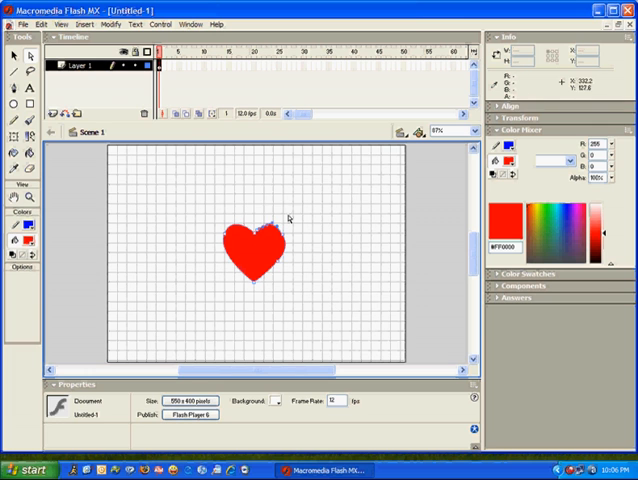
# Step: Set the stage magnification to 200% from the zoom dropdown
pyautogui.click(452, 132)
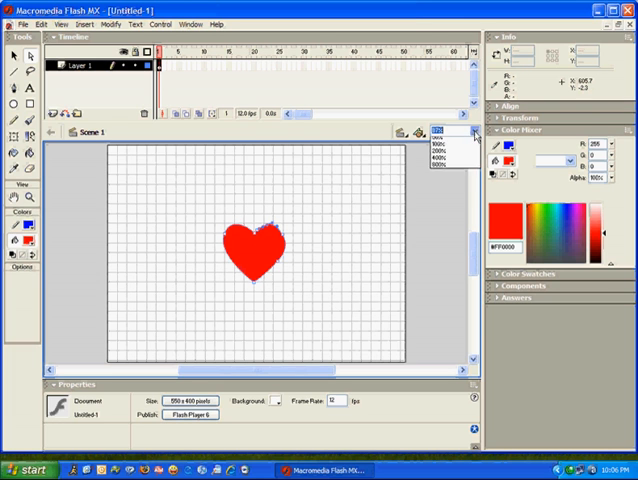
pyautogui.click(440, 148)
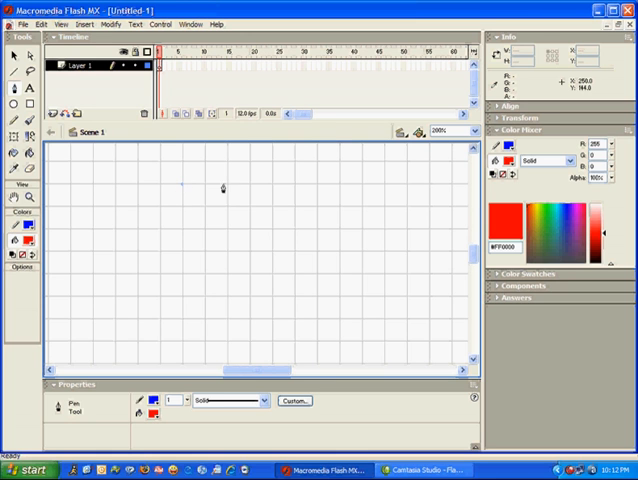
# Step: Draw the rectangle's top, right and bottom edges along grid lines with the Pen tool
pyautogui.moveTo(180, 188); pyautogui.dragTo(276, 188)
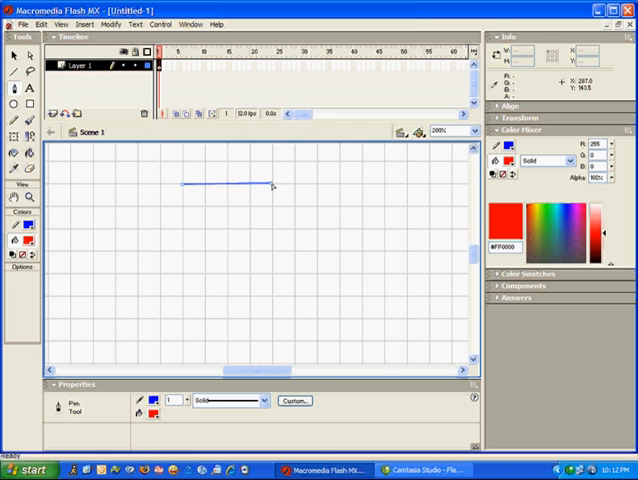
pyautogui.moveTo(272, 186); pyautogui.dragTo(272, 230)
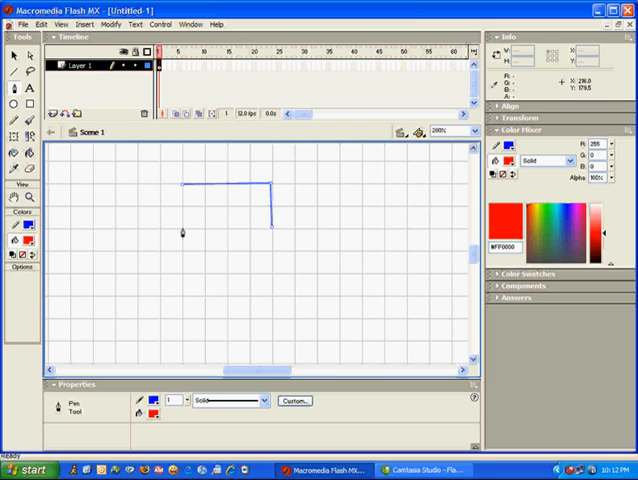
pyautogui.moveTo(182, 230); pyautogui.dragTo(276, 228)
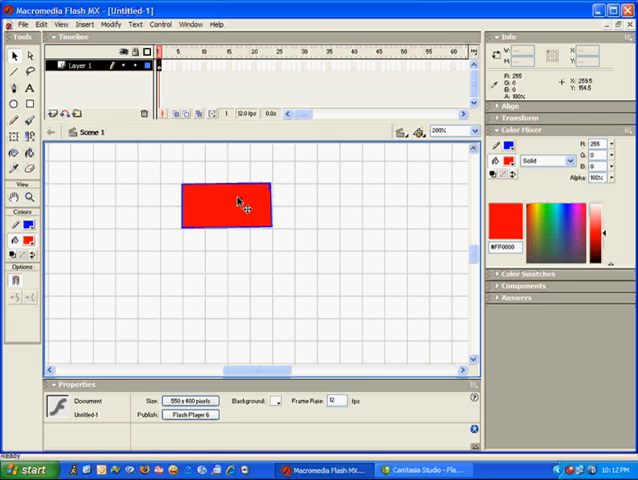
# Step: With the Arrow tool, drag the rectangle's lower-right corner to curve it into a blade
pyautogui.click(230, 210)
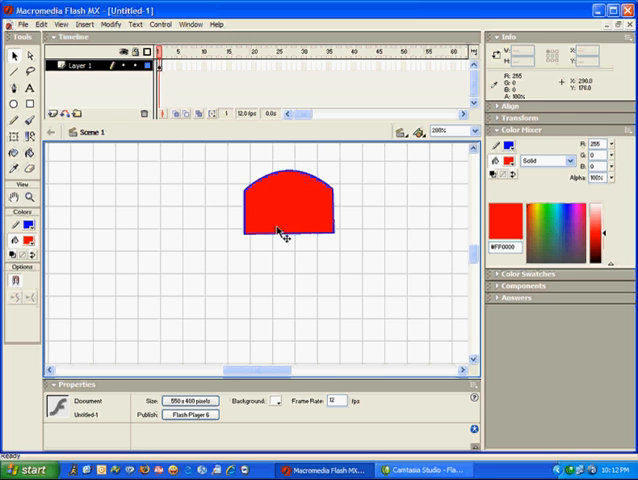
pyautogui.moveTo(280, 232); pyautogui.dragTo(216, 268)
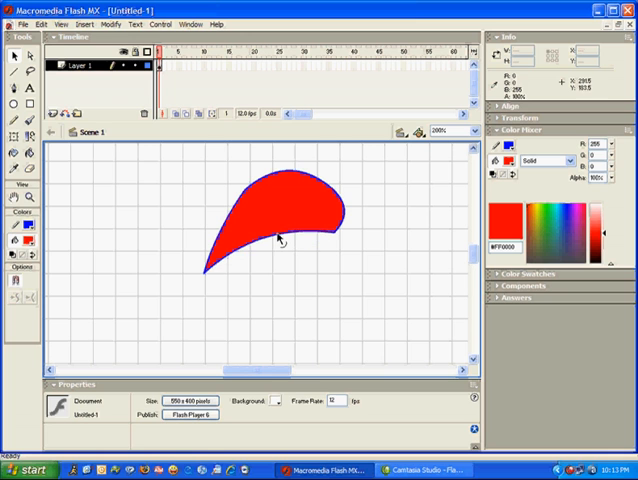
pyautogui.moveTo(244, 196)
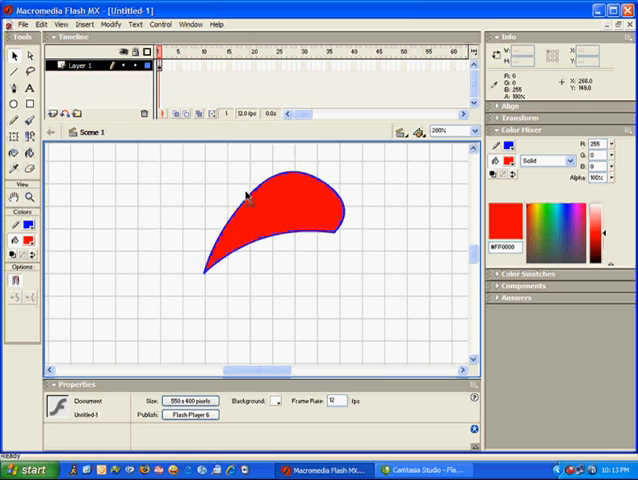
pyautogui.moveTo(344, 256)
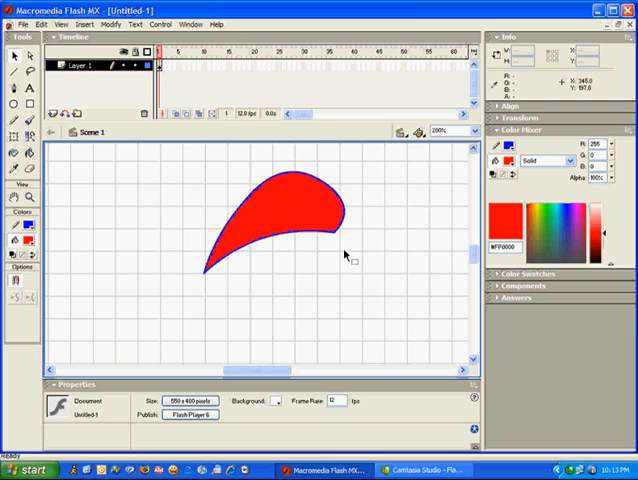
pyautogui.moveTo(56, 84)
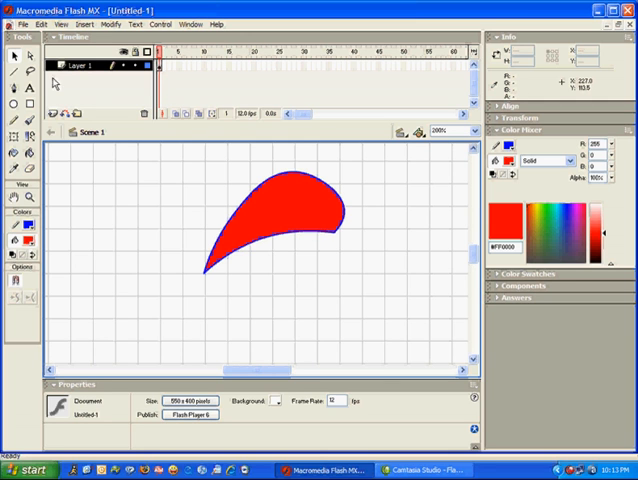